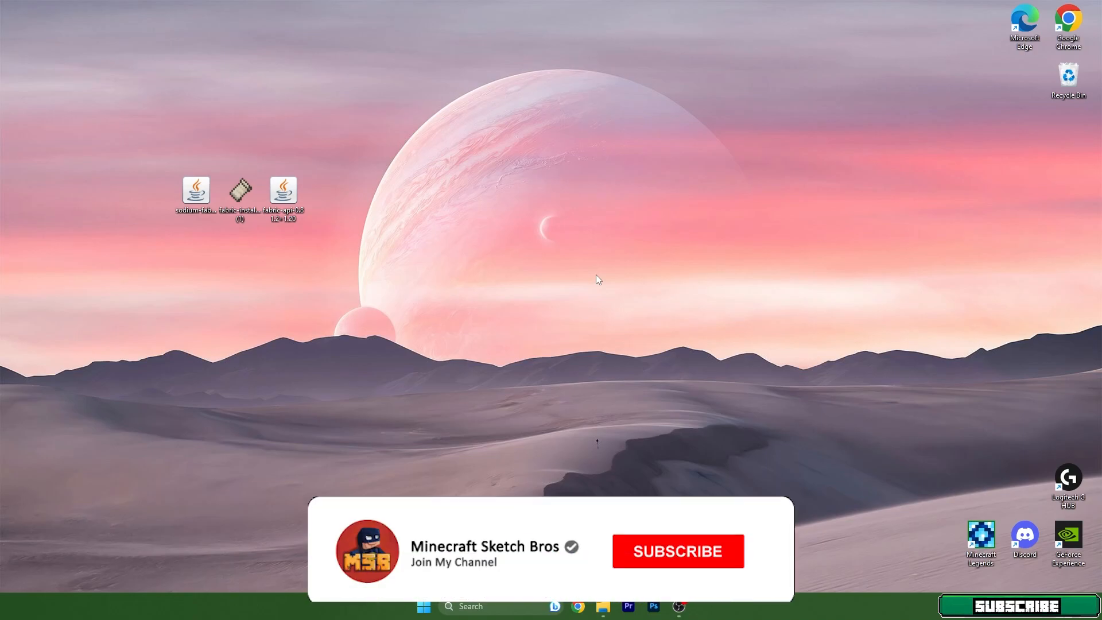
Search %appdata% and open the .minecraft mods folder in Roaming
click(677, 550)
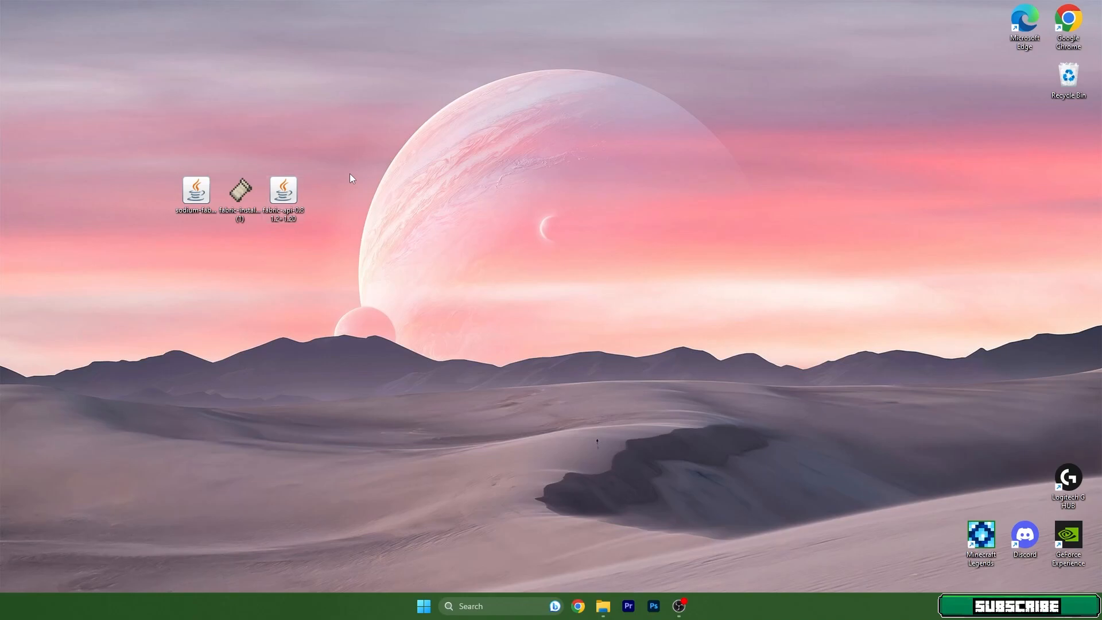
mouse_move(370, 175)
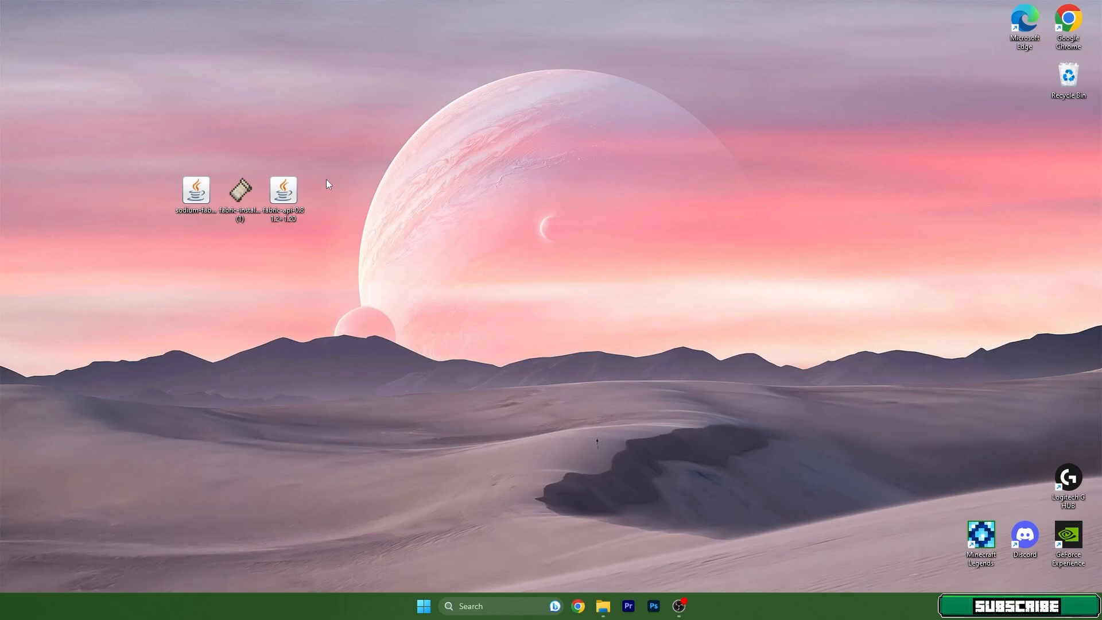
mouse_move(361, 223)
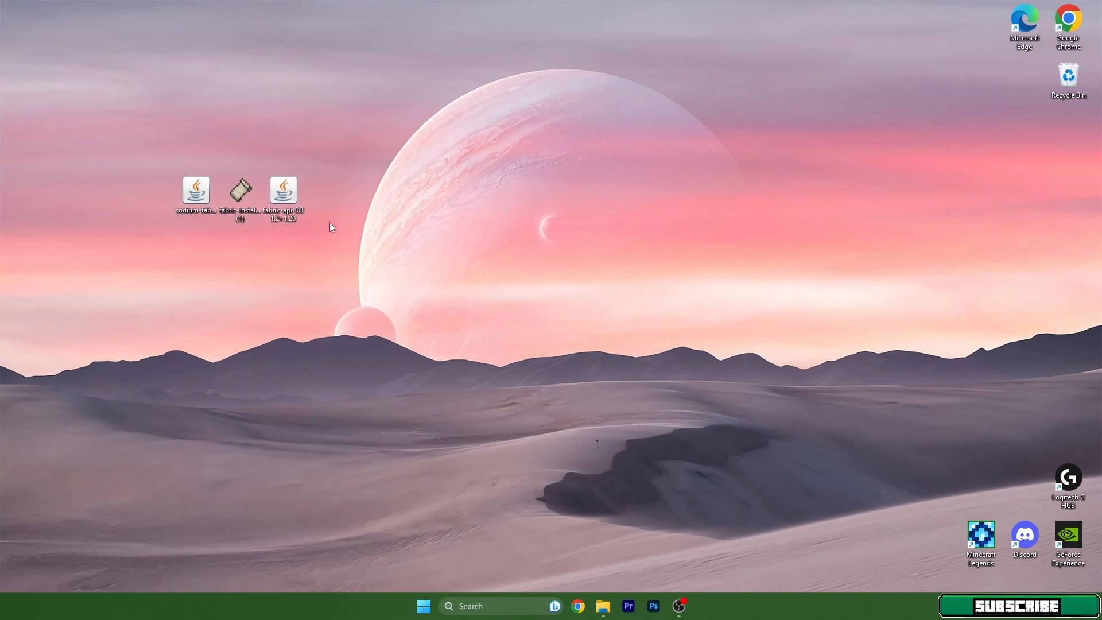
mouse_move(345, 229)
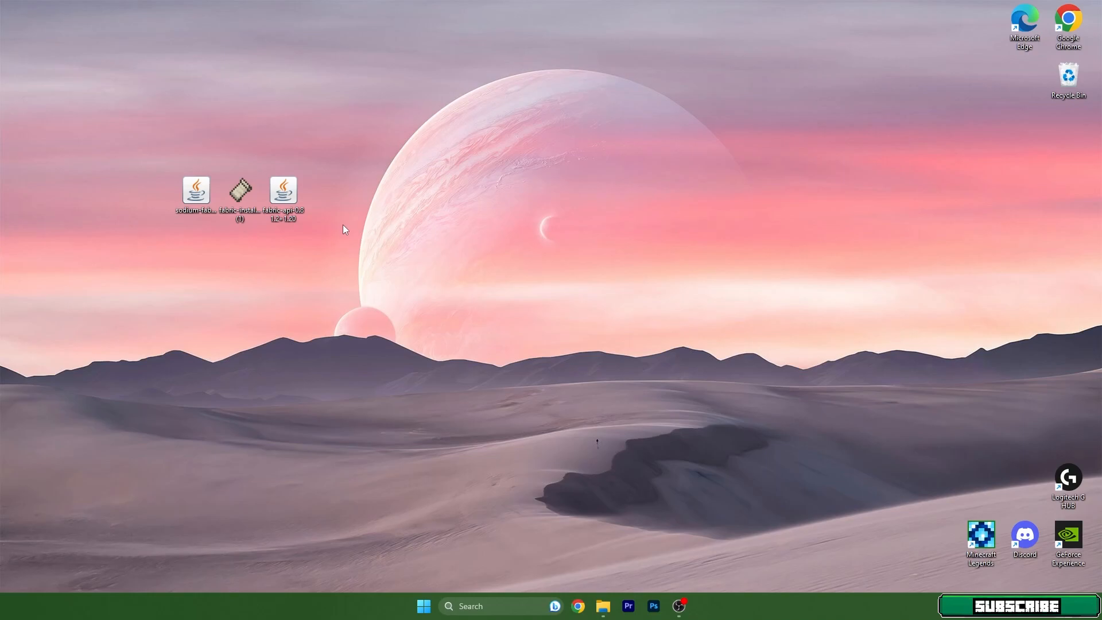
mouse_move(135, 182)
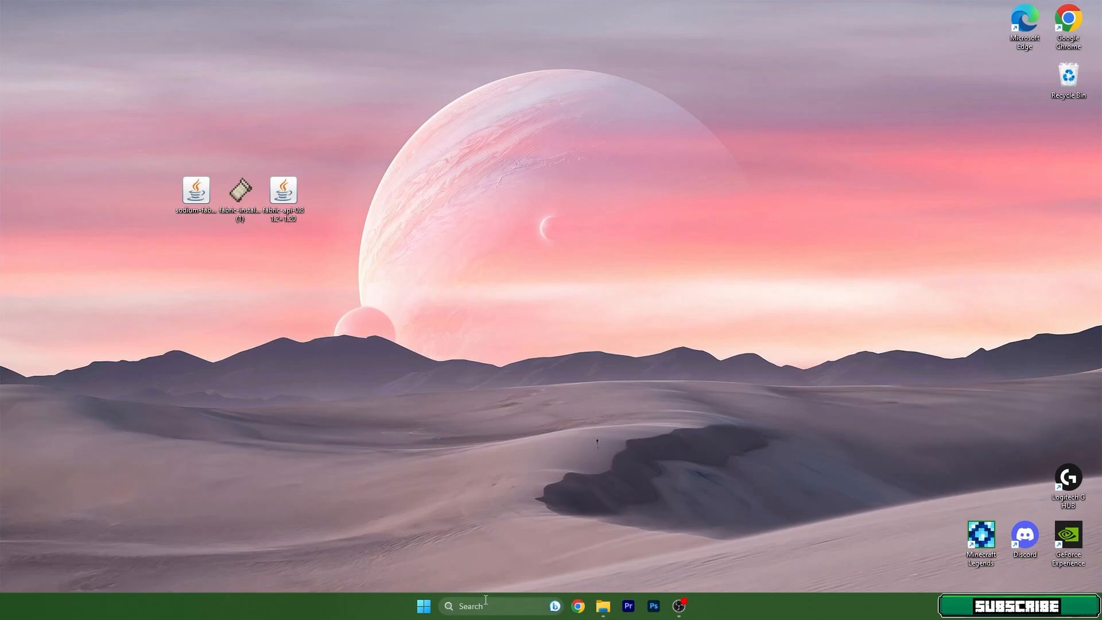
text(%ap)
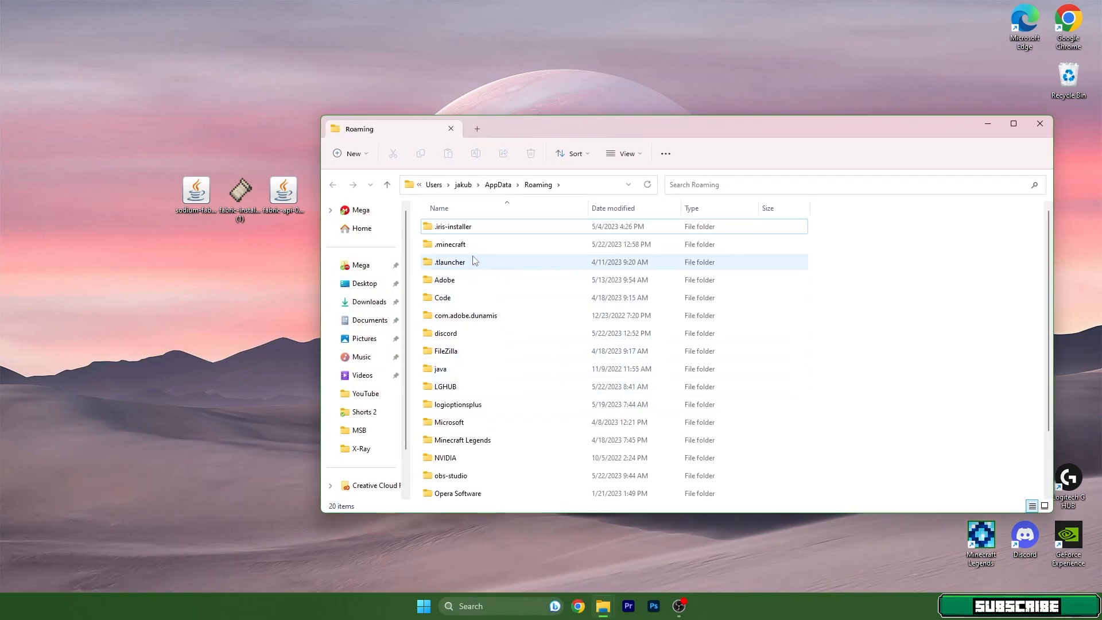
click(450, 244)
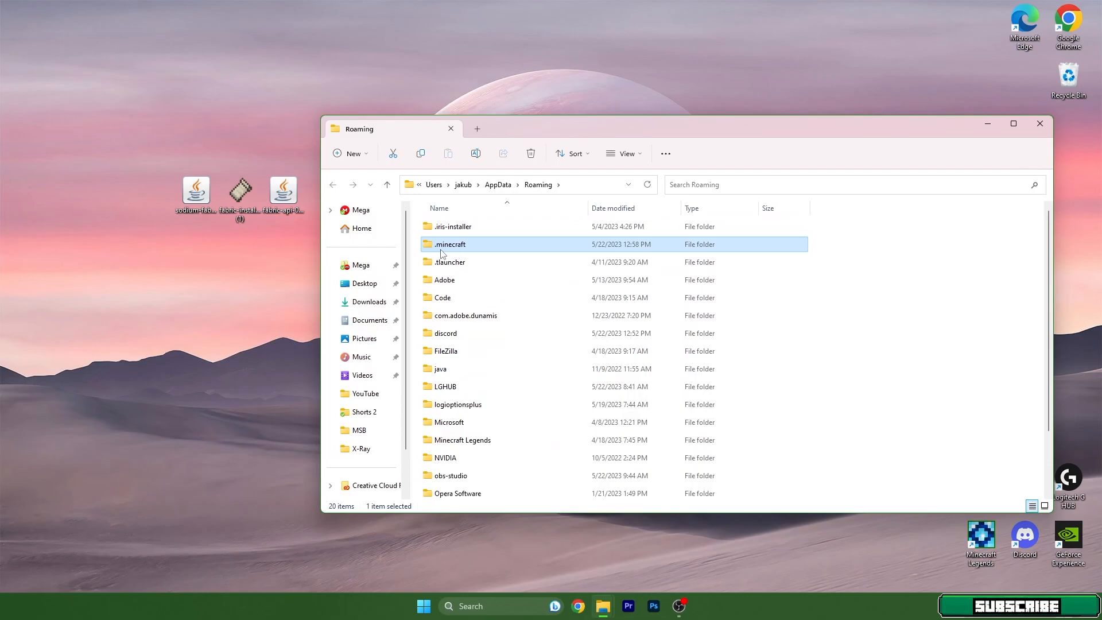
double_click(450, 244)
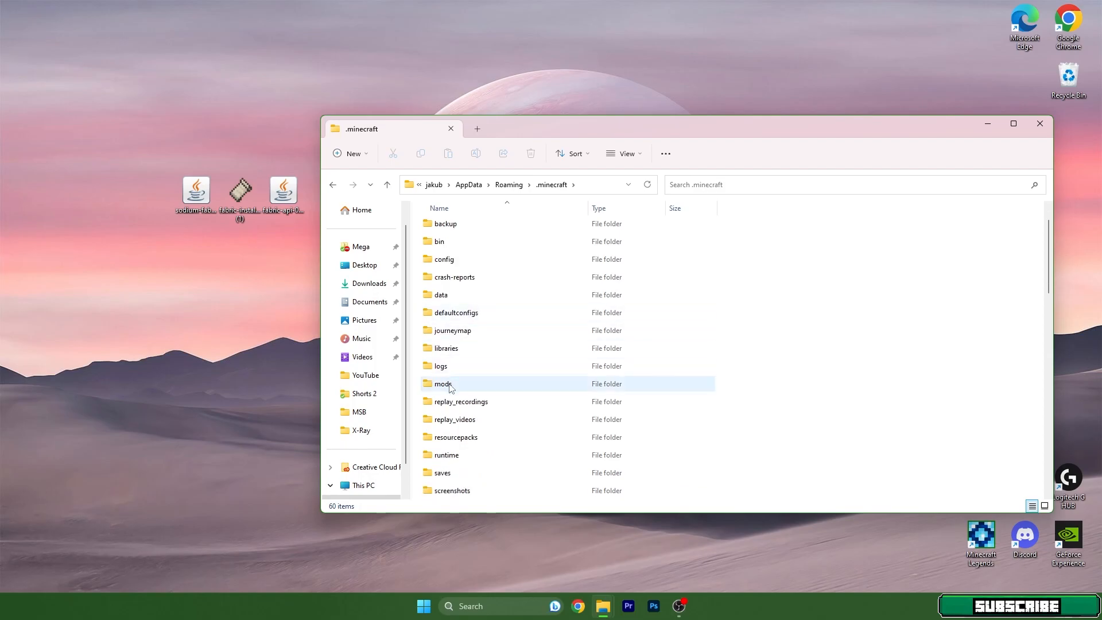
double_click(443, 383)
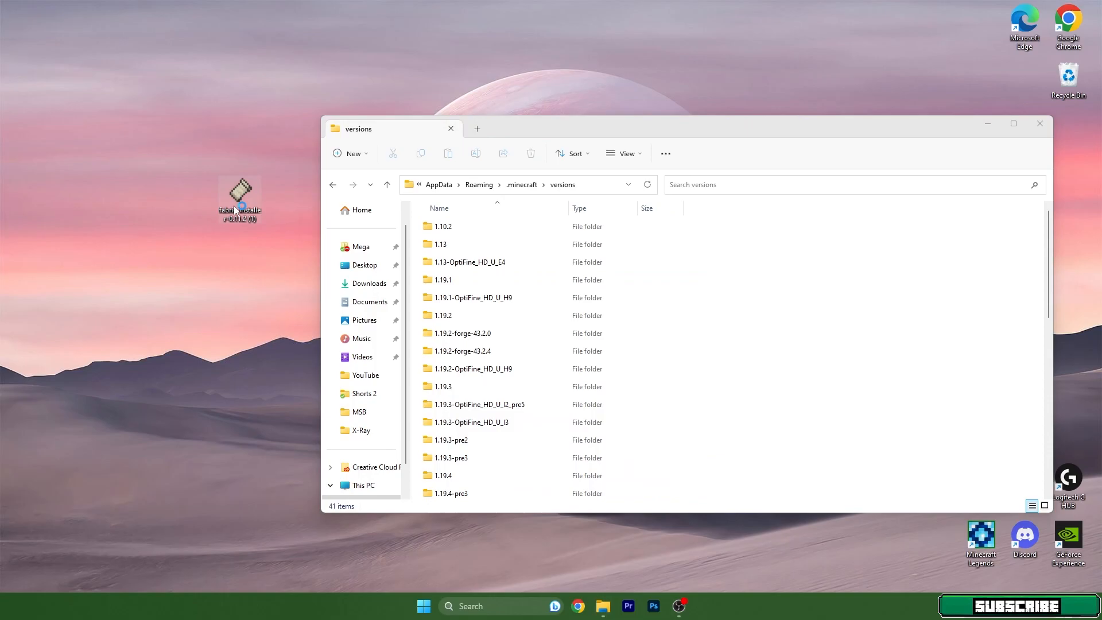
Launch the Fabric installer and select Minecraft version 1.20-pre4 from the snapshot list
double_click(239, 194)
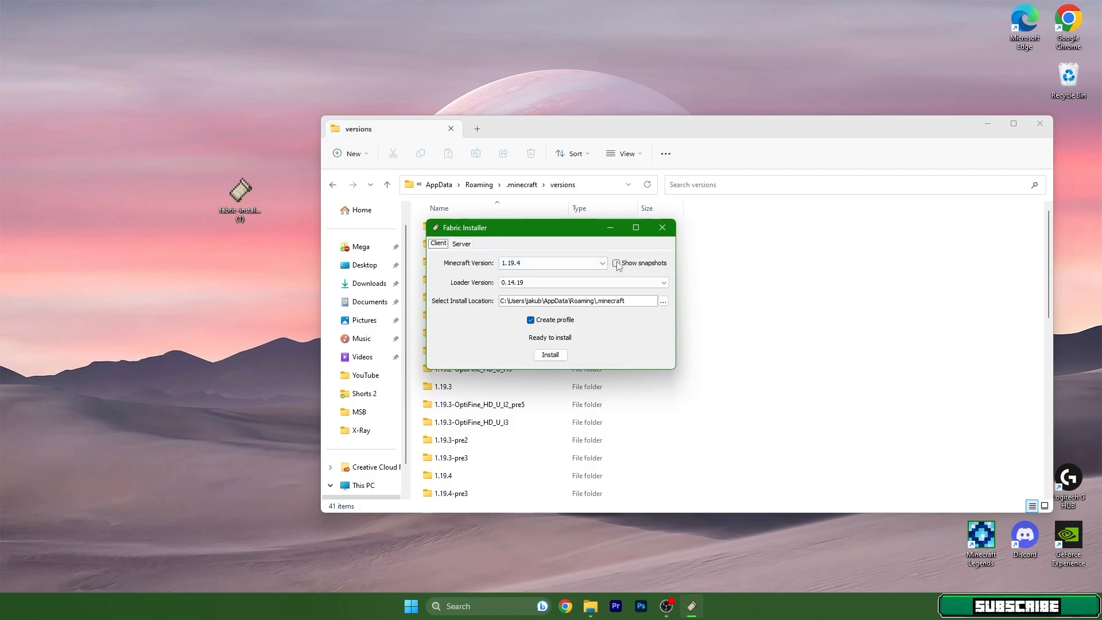
click(616, 263)
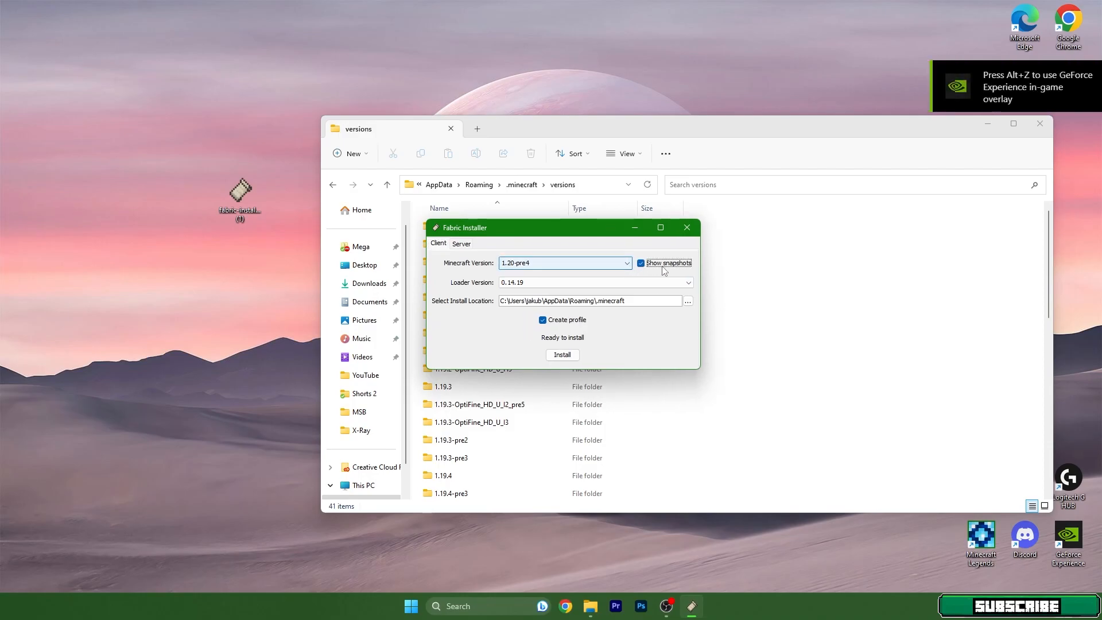
mouse_move(633, 272)
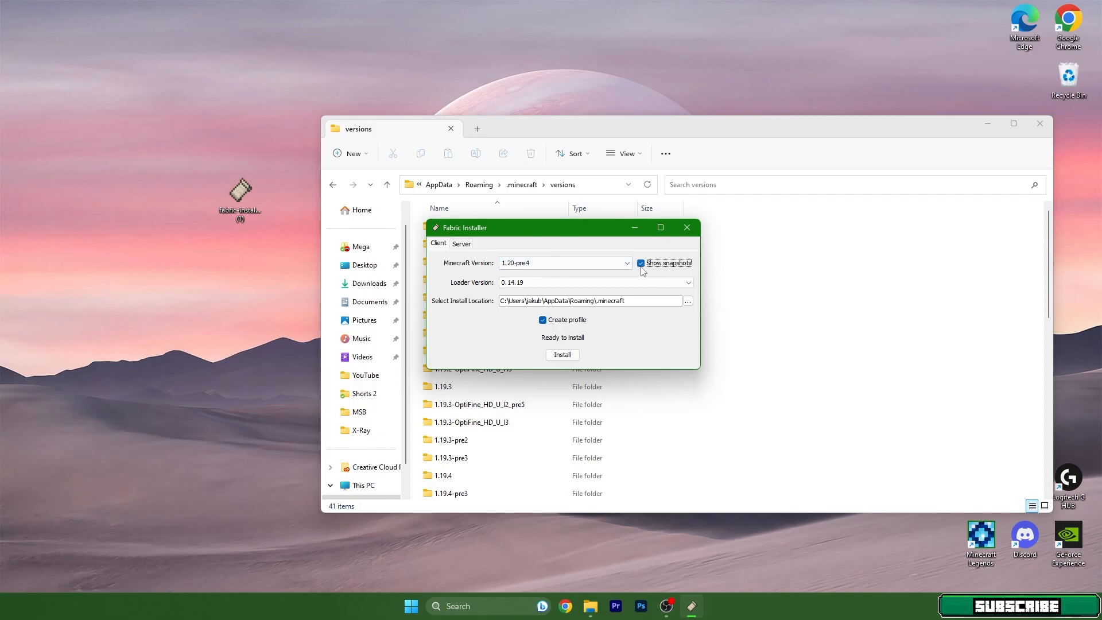
click(562, 263)
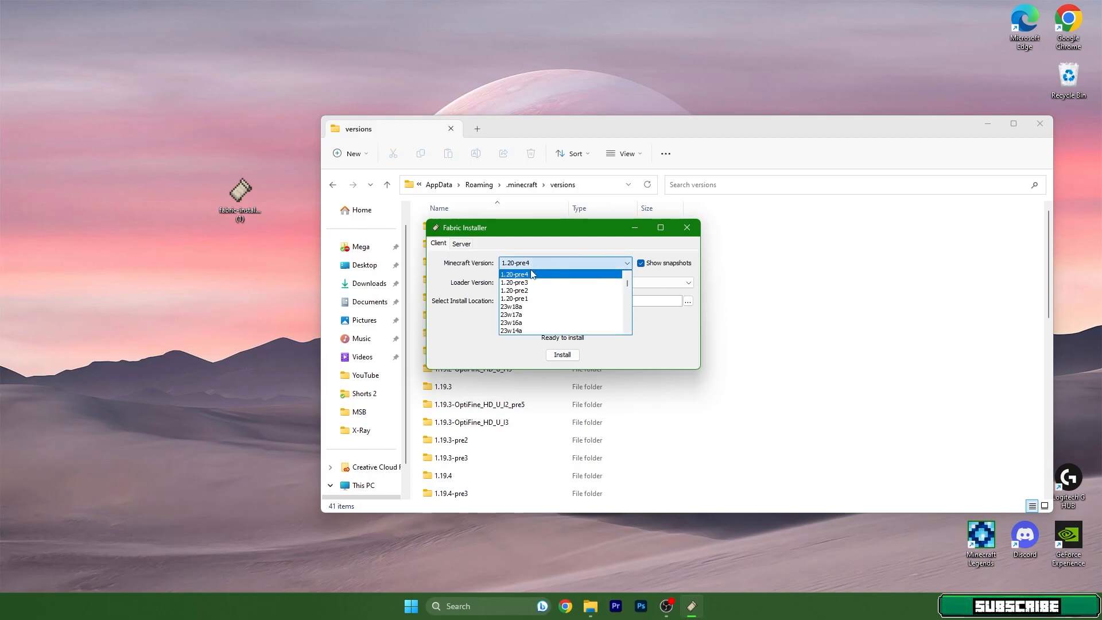
click(515, 273)
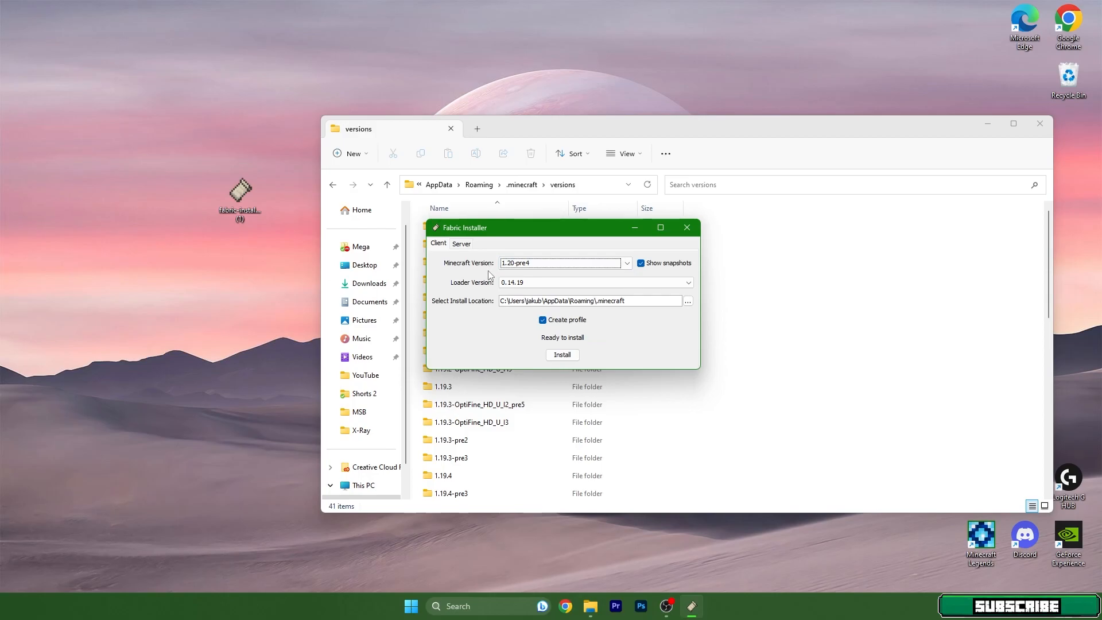
click(563, 262)
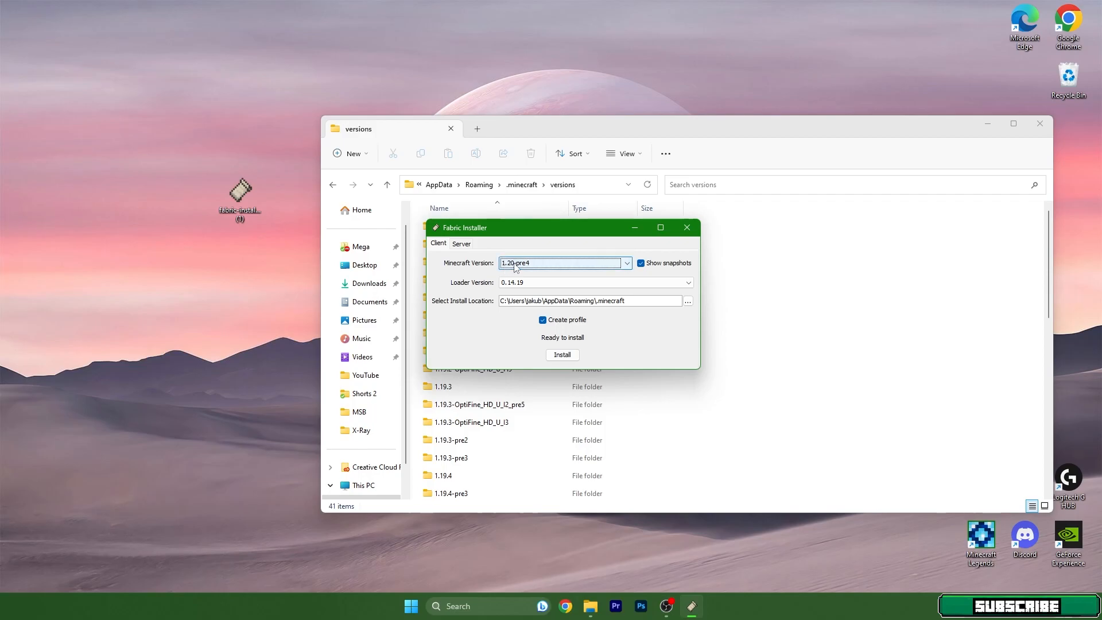
click(642, 263)
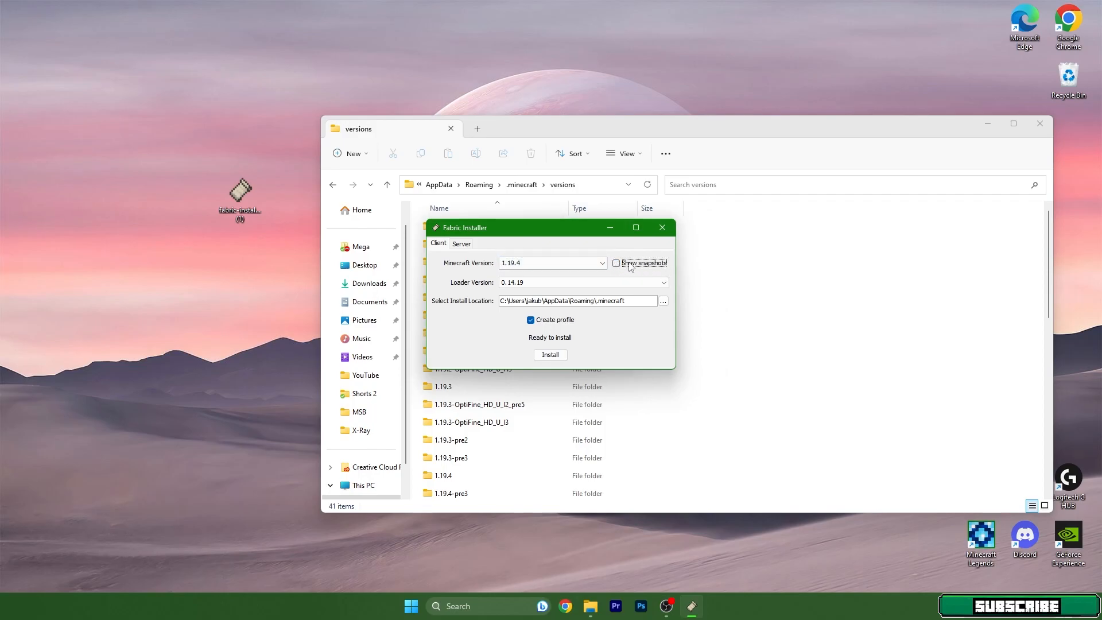
click(550, 262)
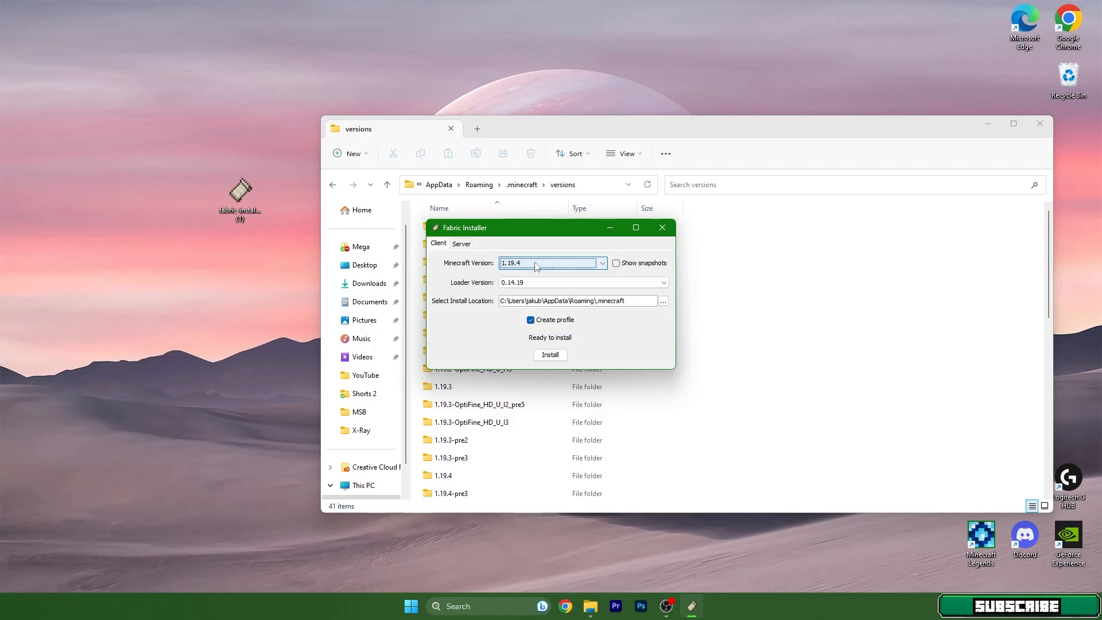
Install Fabric Loader 0.14.19 for 1.20-pre4 and close the installer
click(550, 354)
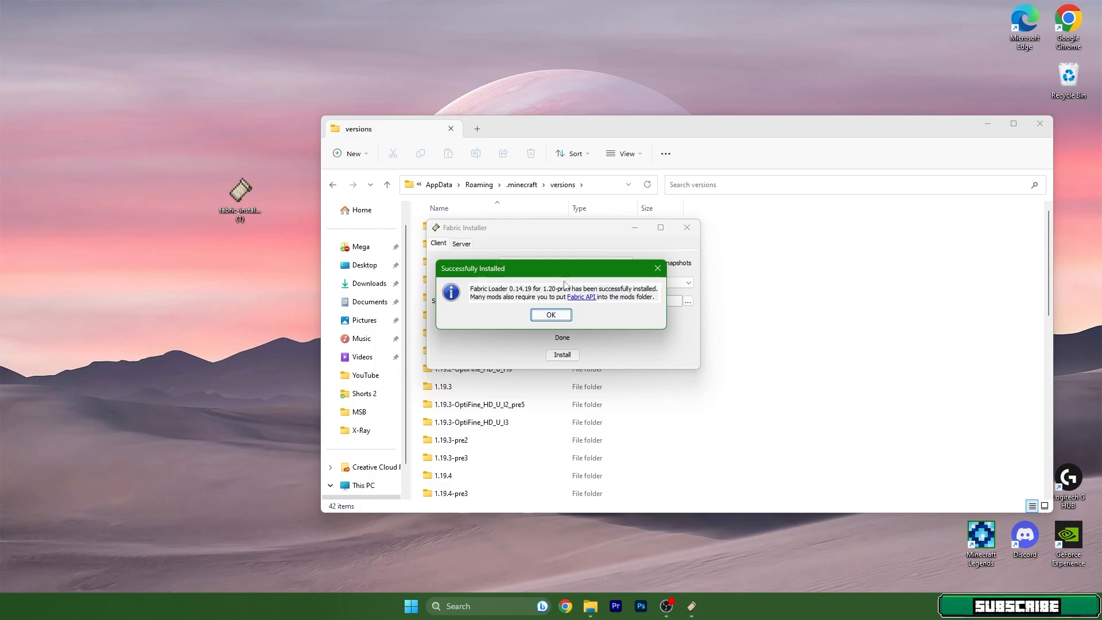
click(551, 314)
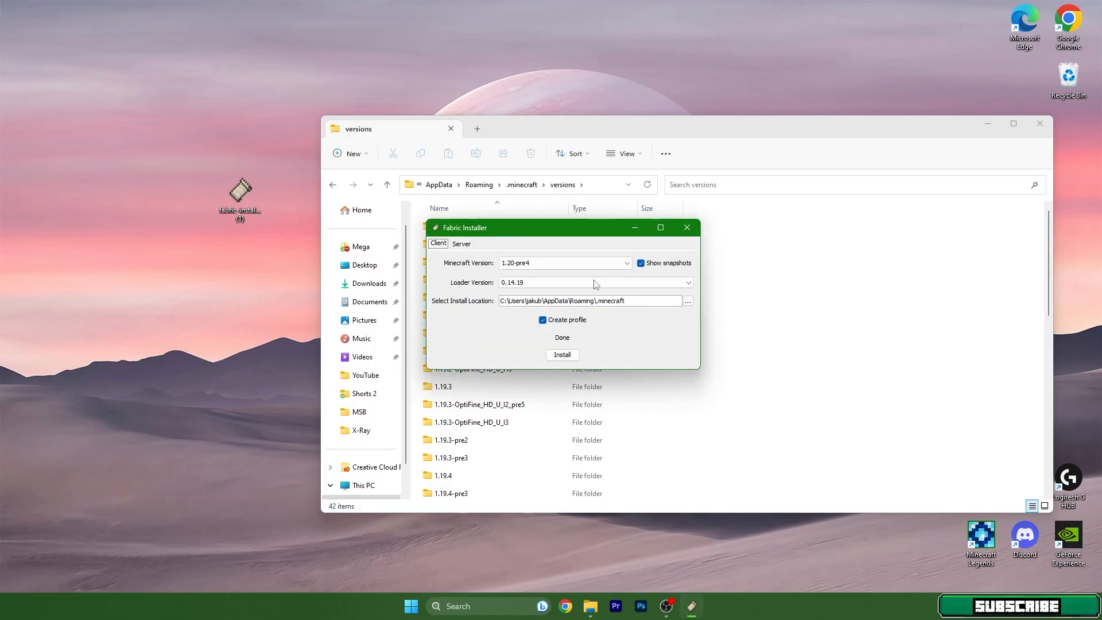
click(686, 227)
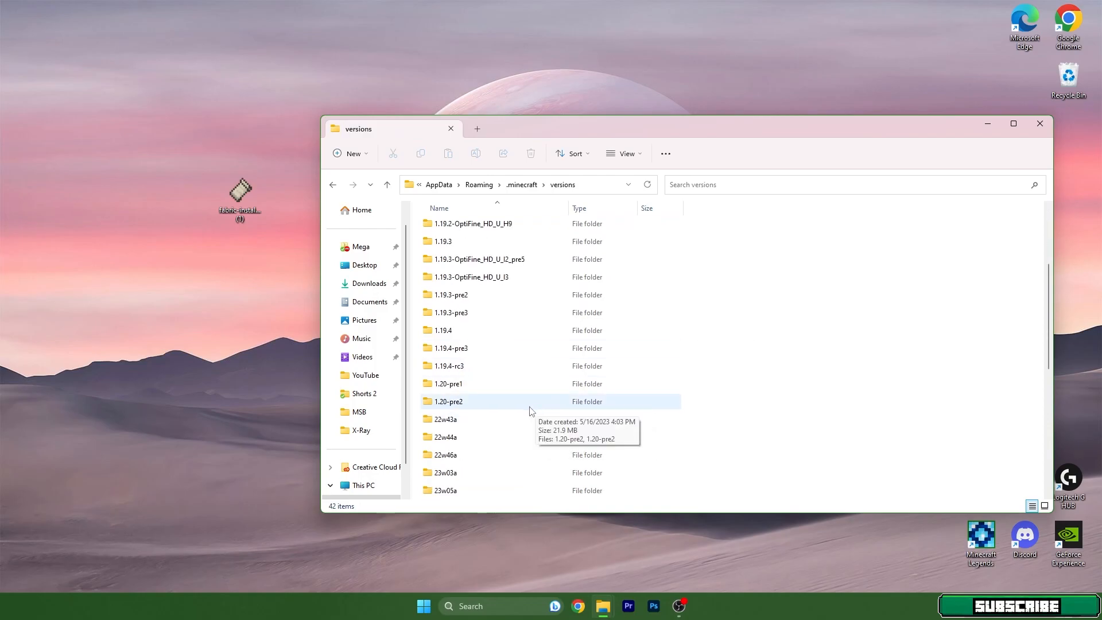
Scroll to the fabric-loader-0.14.19-1.20-pre4 folder, then close File Explorer
scroll(down, 3)
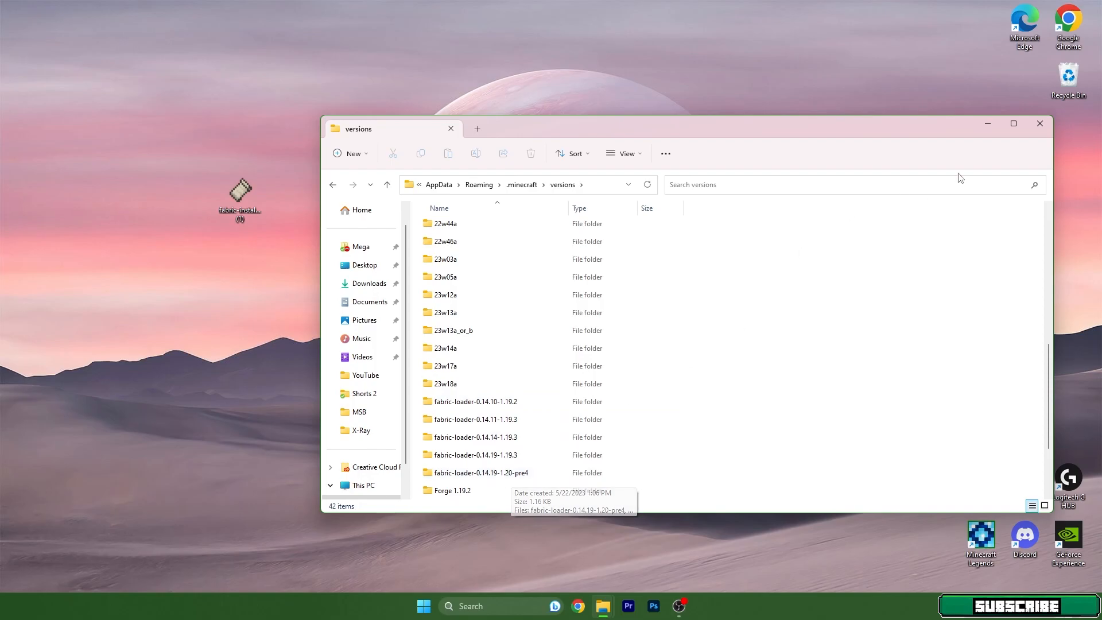
click(1039, 124)
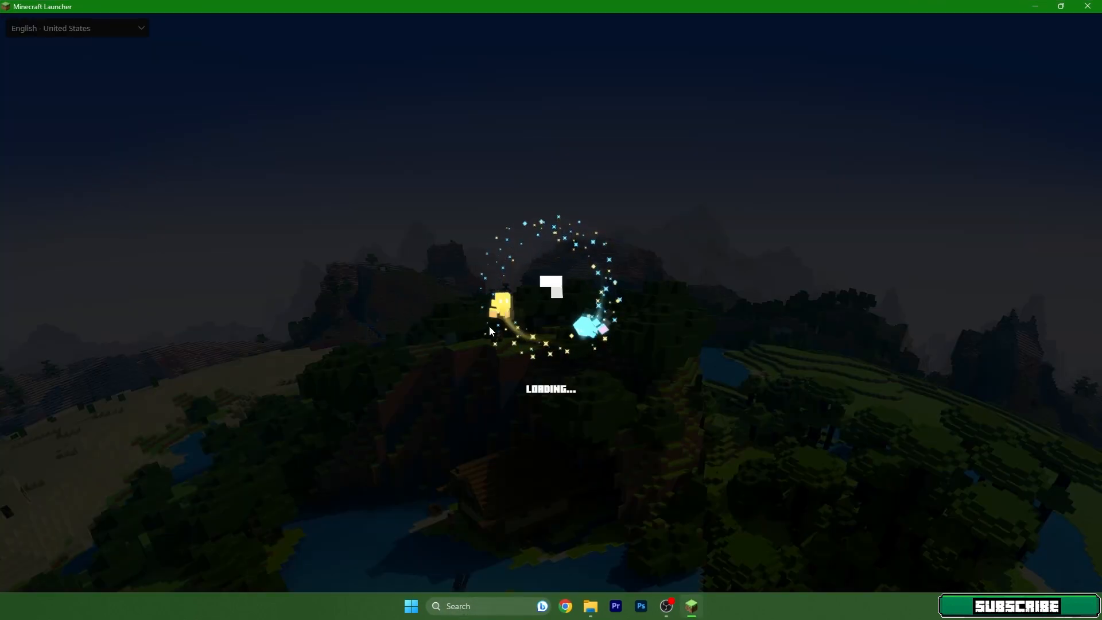
mouse_move(455, 382)
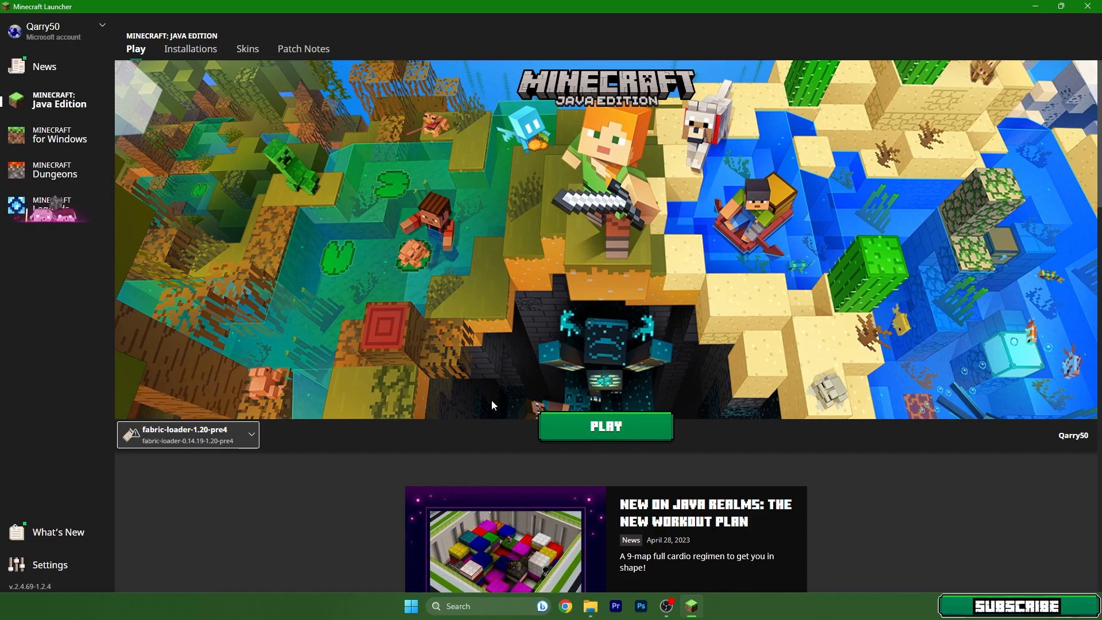
Play the fabric-loader-1.20-pre4 installation from Minecraft Launcher
click(604, 426)
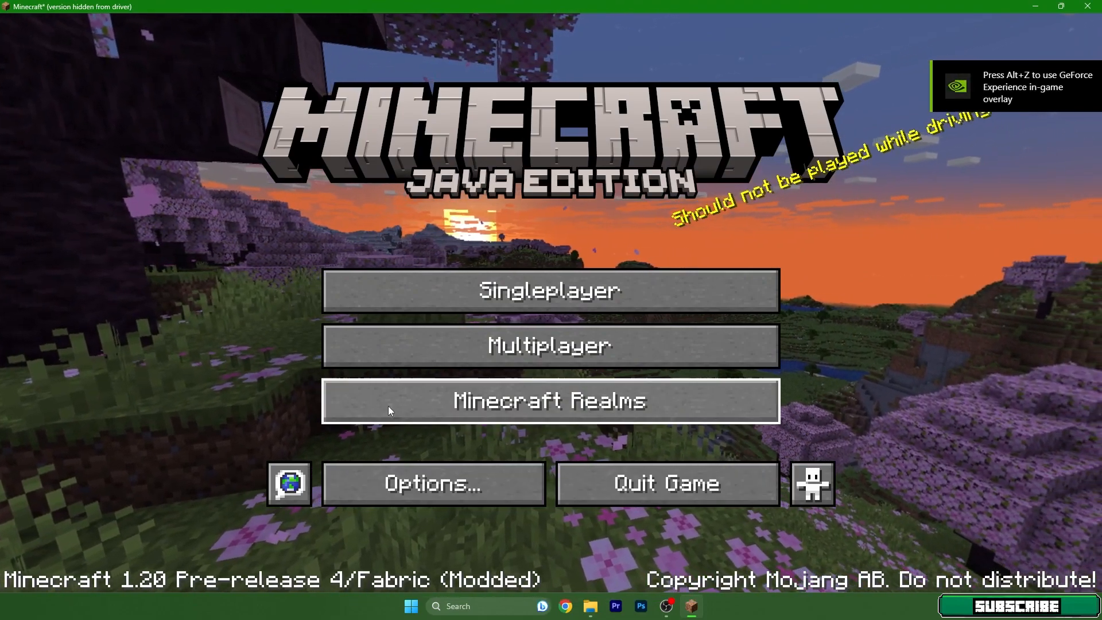
Load a Singleplayer world and open the Game Menu with Esc
click(550, 290)
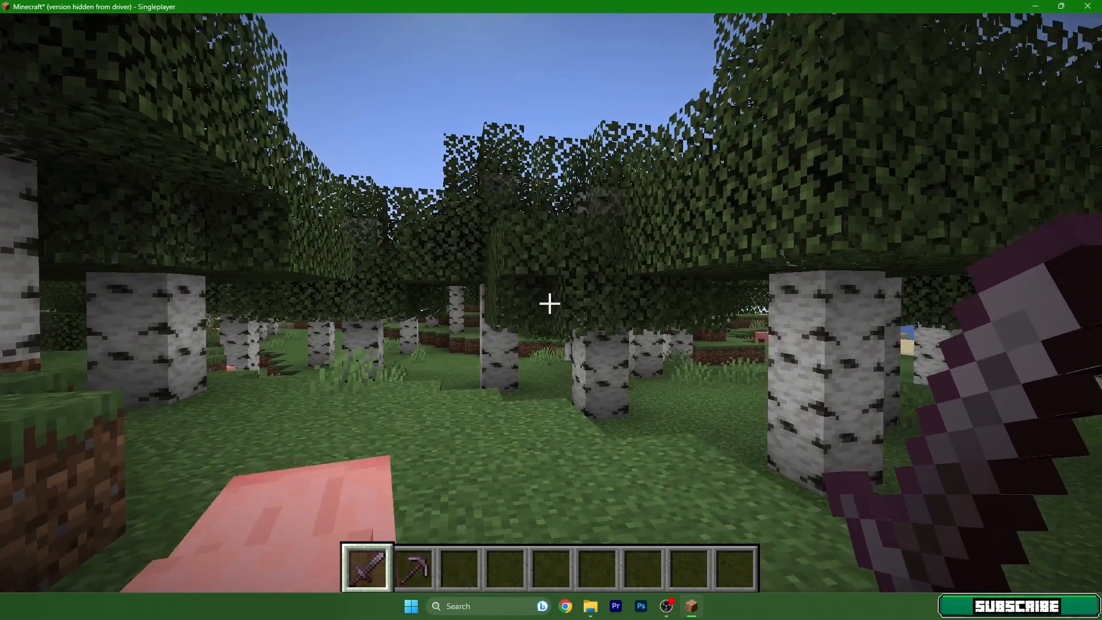
key(Escape)
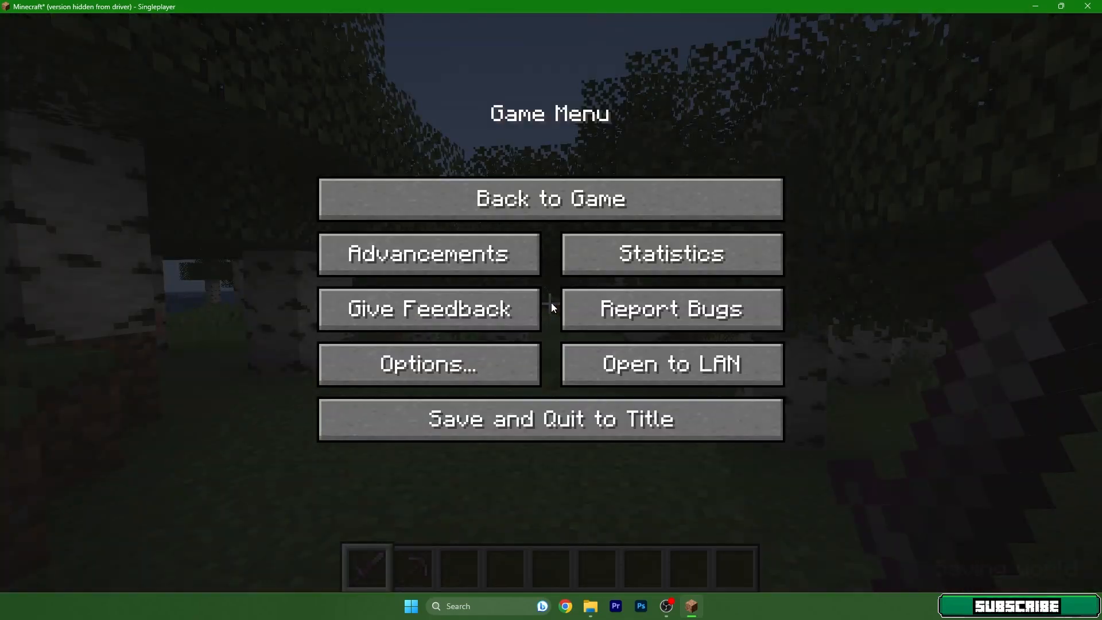
Browse Sodium's Advanced, Quality and General video tabs, set Brightness to Bright, and save
click(428, 364)
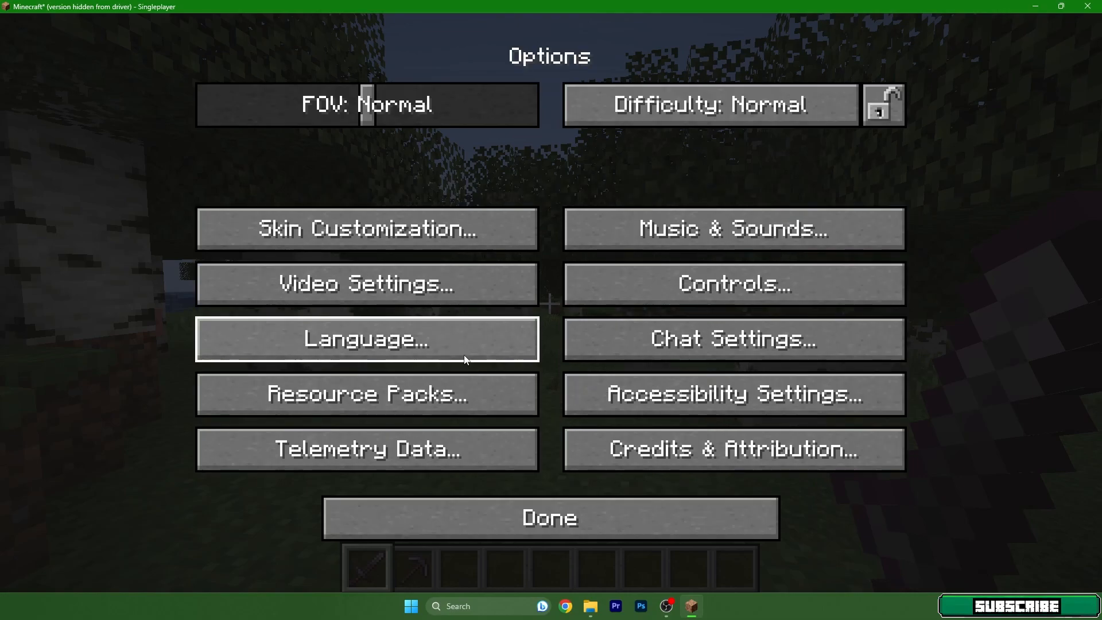
click(365, 283)
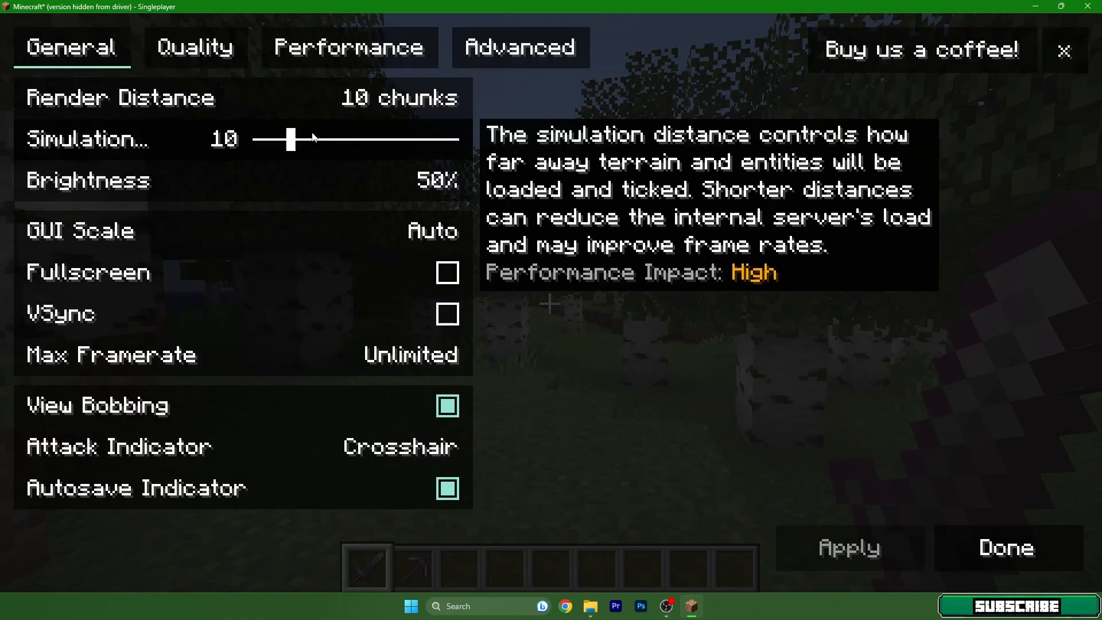
click(519, 47)
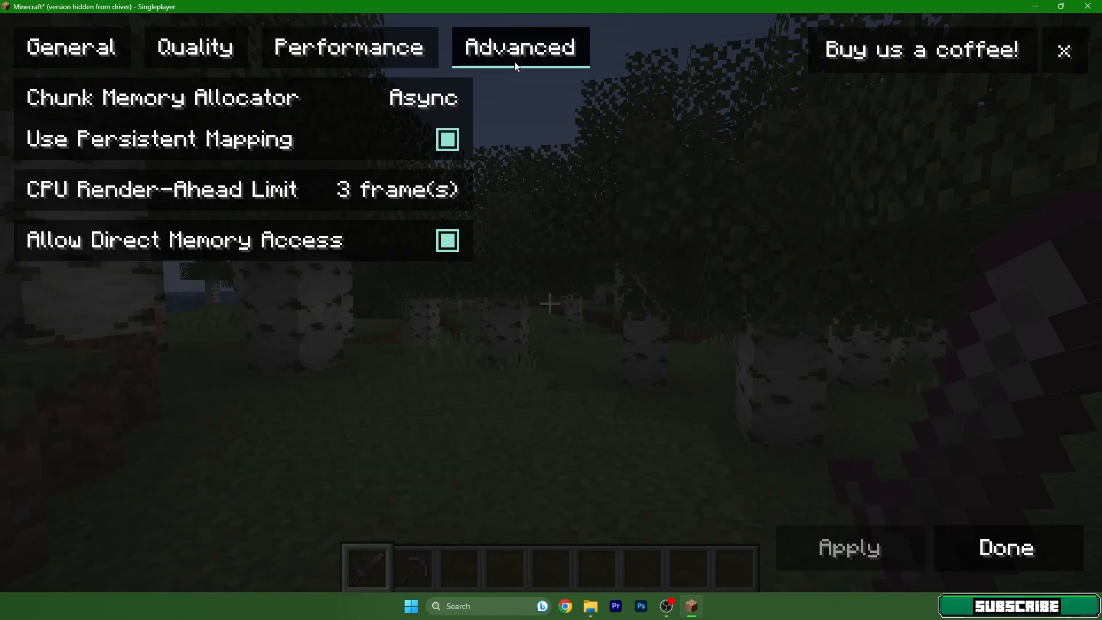
click(195, 47)
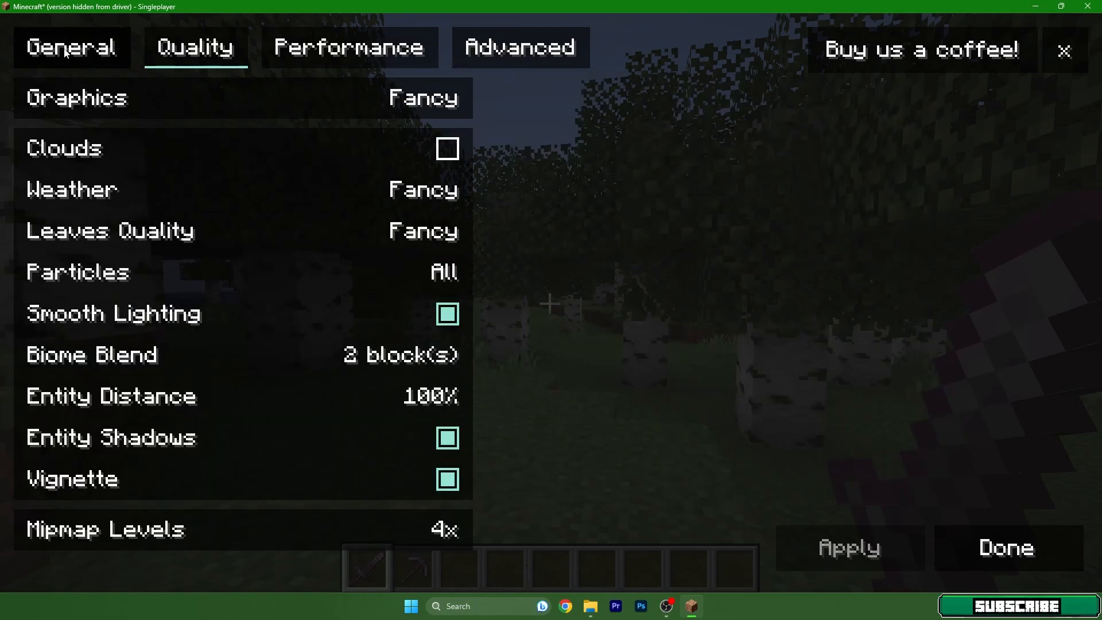
click(70, 47)
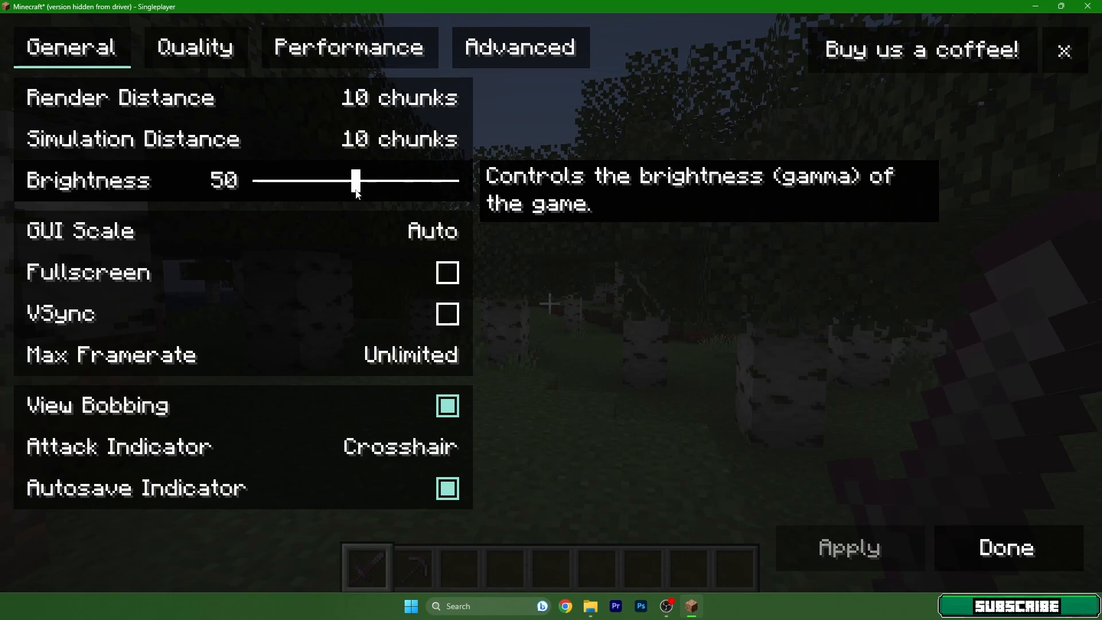
drag(355, 179, 461, 180)
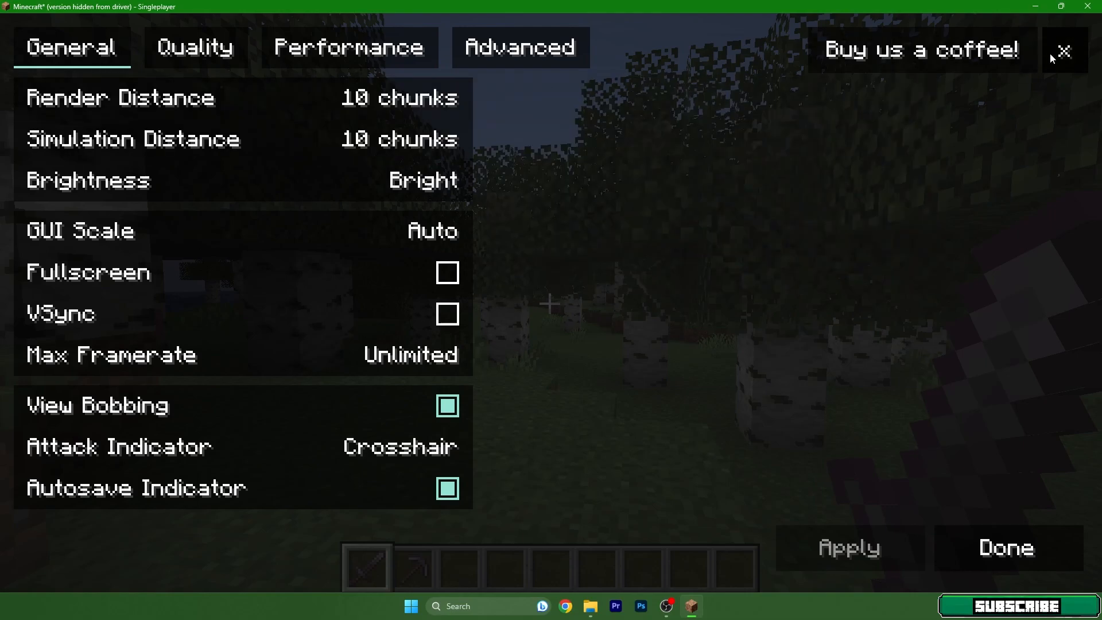
click(195, 47)
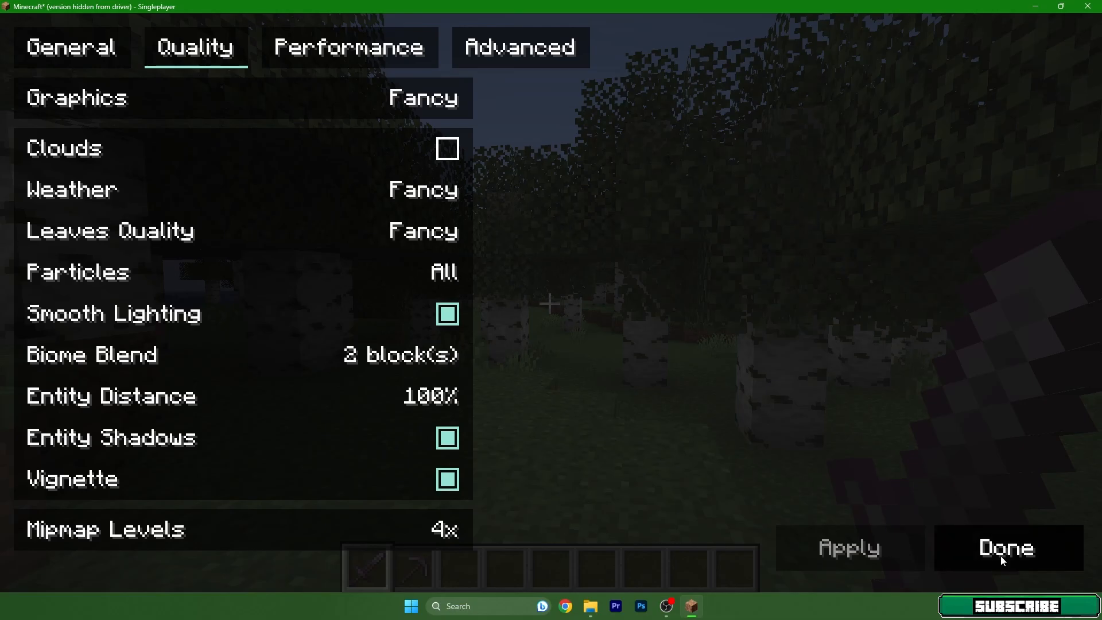
click(1005, 547)
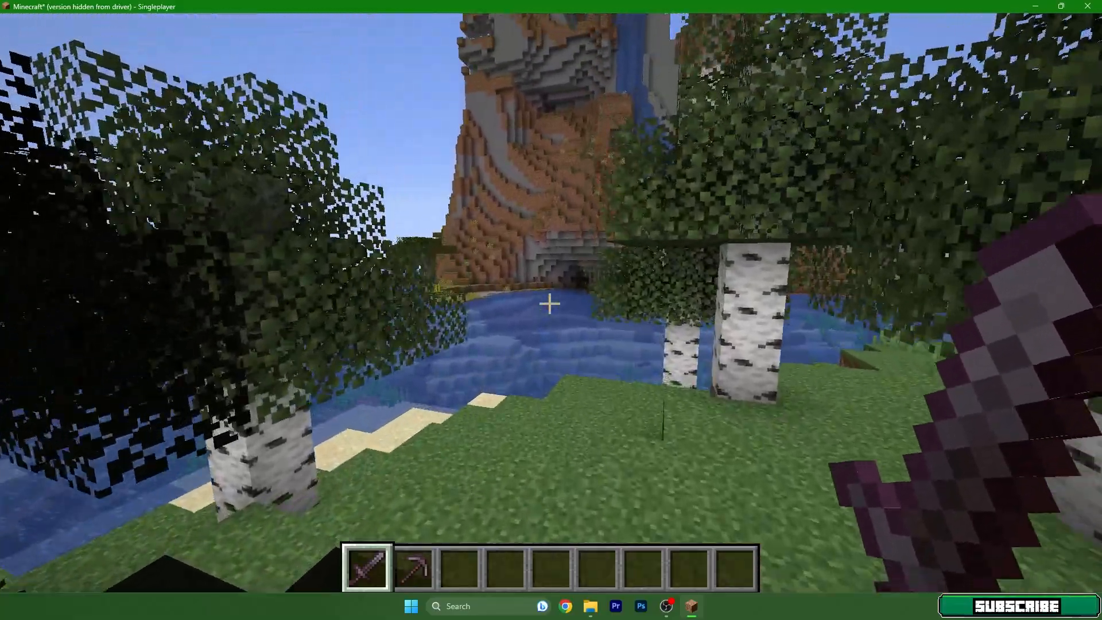
mouse_move(551, 303)
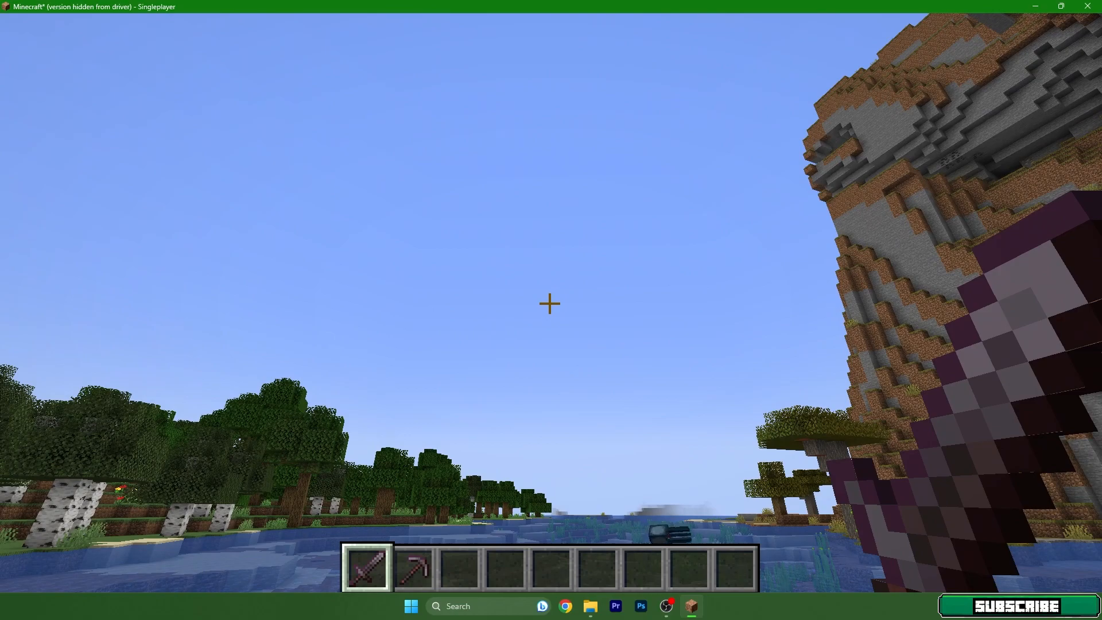
Open the F3 debug screen showing FPS and Sodium Renderer 0.4.10
key(f3)
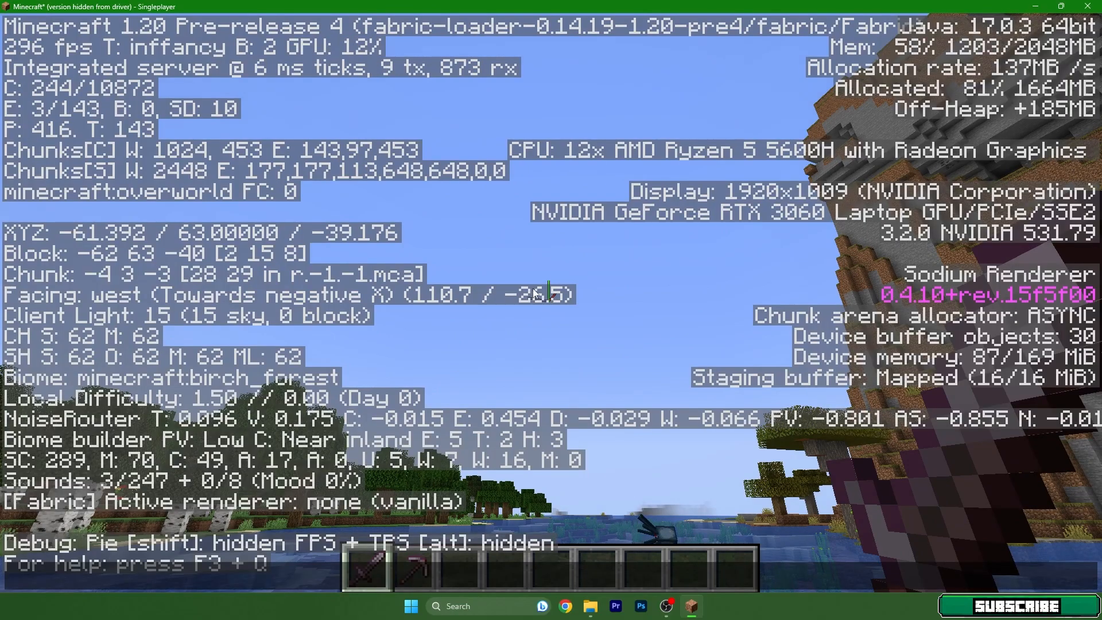